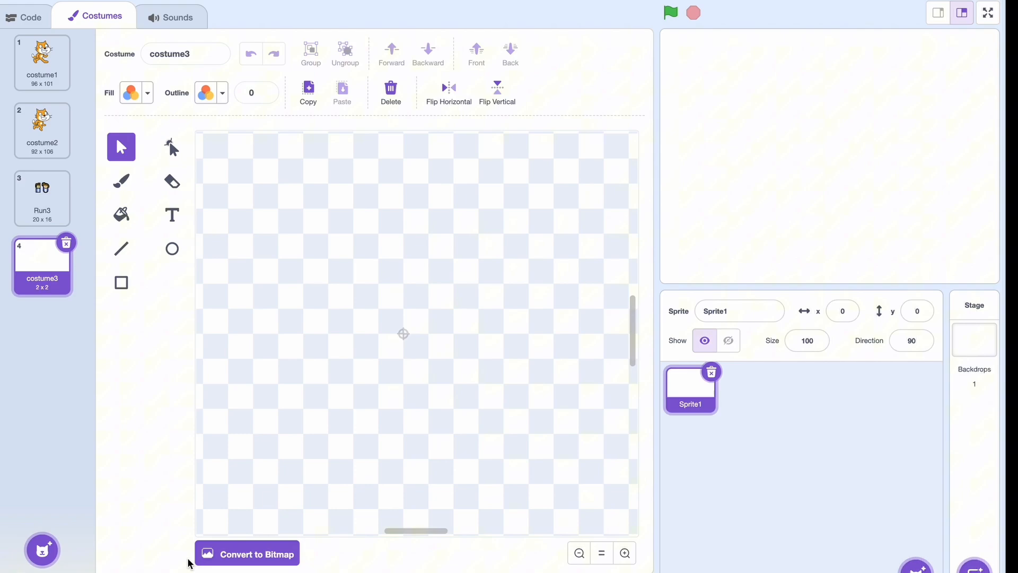
# Step: Convert the blank costume to bitmap, brush a squiggle, then draw a horizontal purple line near the top
pyautogui.click(247, 553)
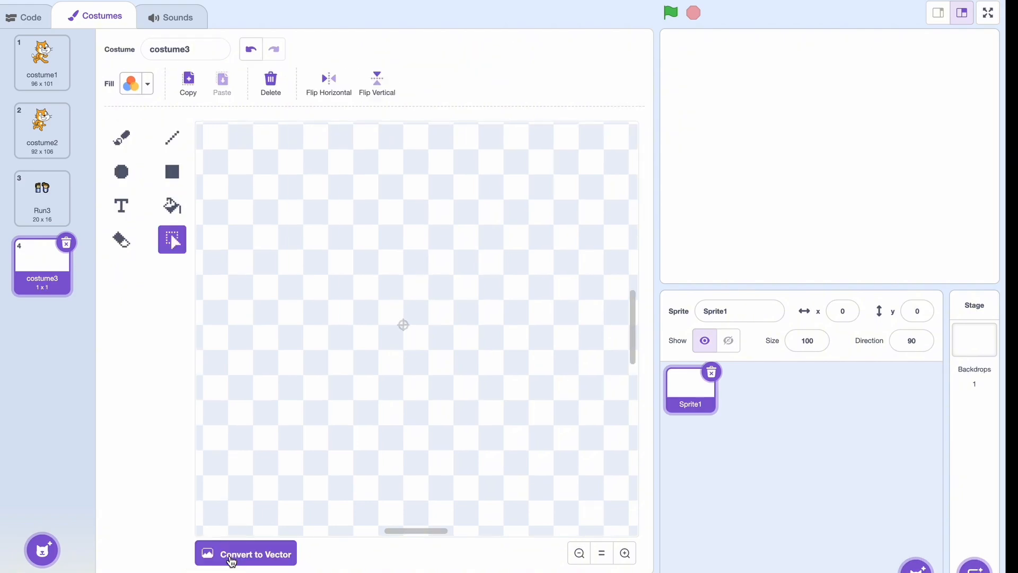
pyautogui.moveTo(592, 560)
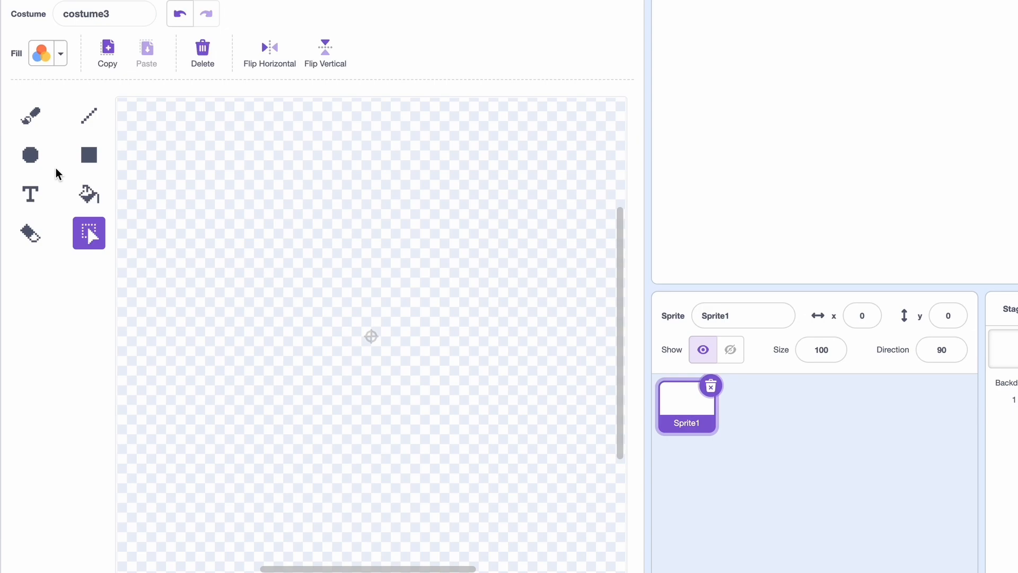
pyautogui.click(29, 115)
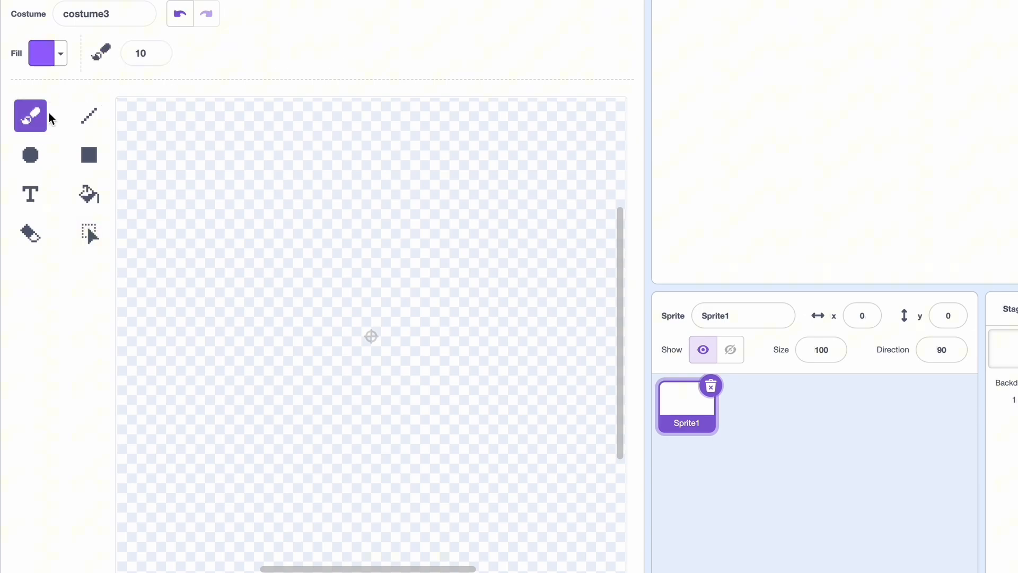
pyautogui.moveTo(53, 116)
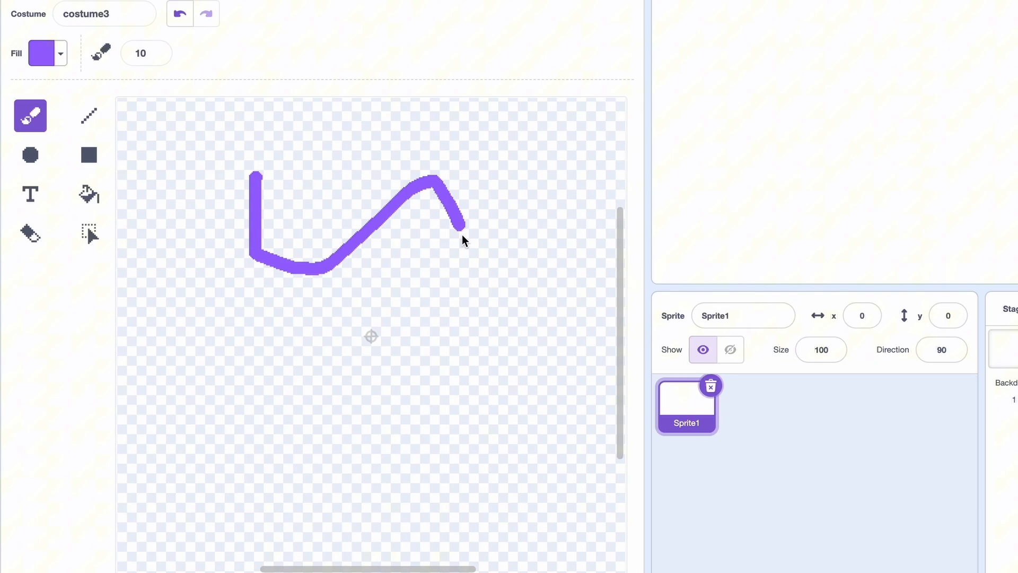
pyautogui.click(179, 13)
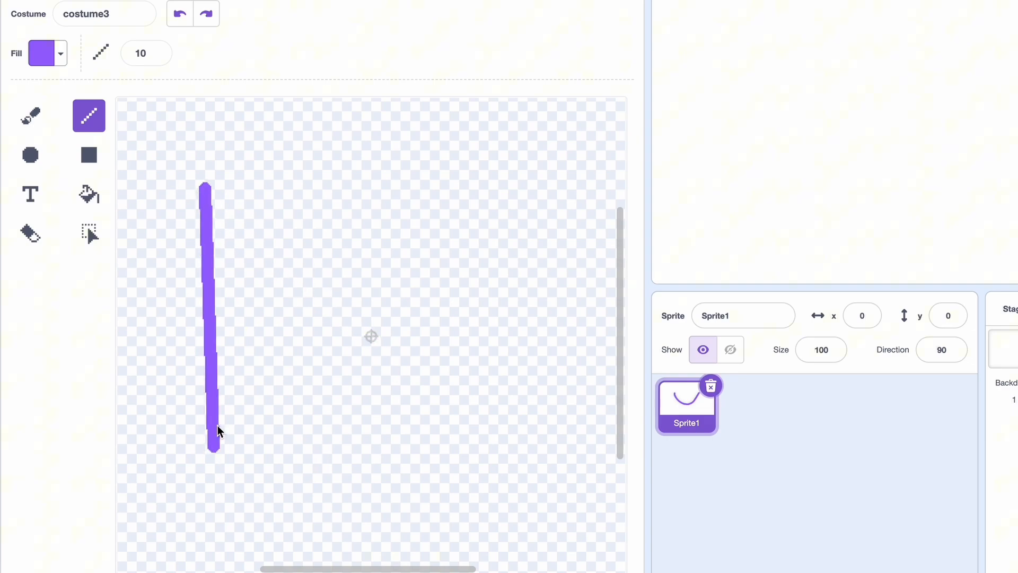
pyautogui.moveTo(208, 188); pyautogui.dragTo(415, 188)
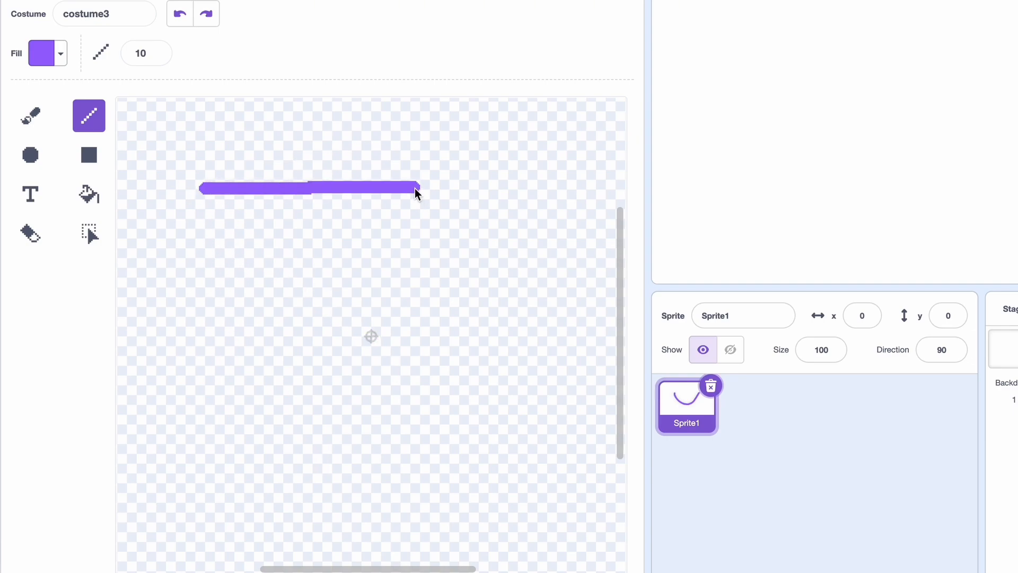
# Step: Try outlined and filled circles and rectangles, ending with one solid purple filled circle
pyautogui.click(180, 13)
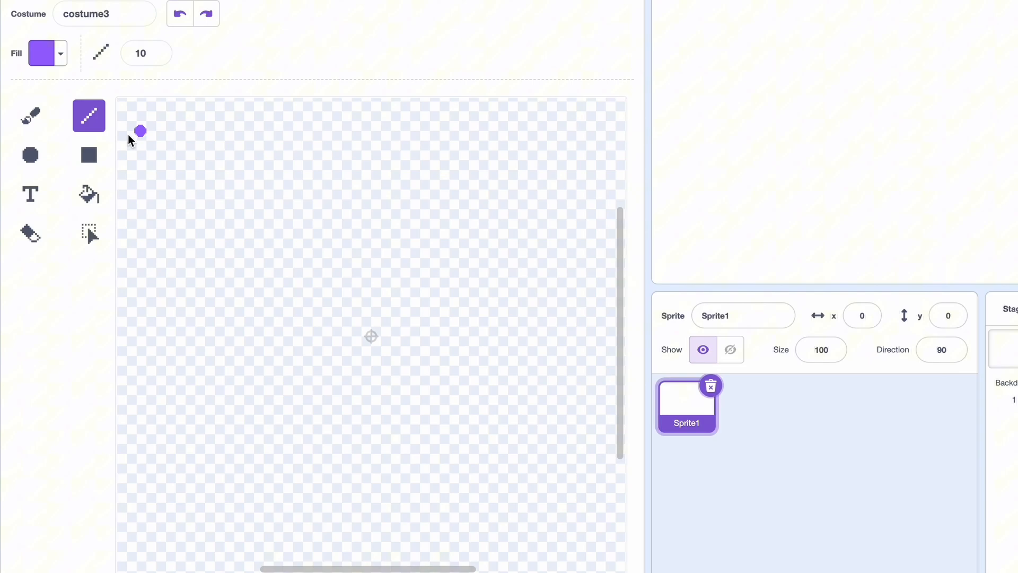
pyautogui.click(30, 154)
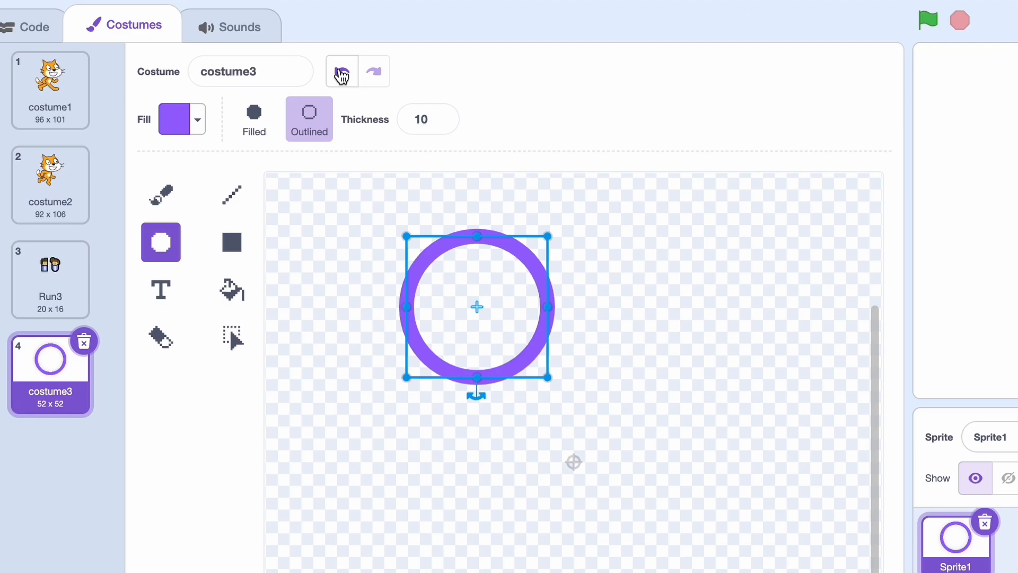
pyautogui.click(231, 243)
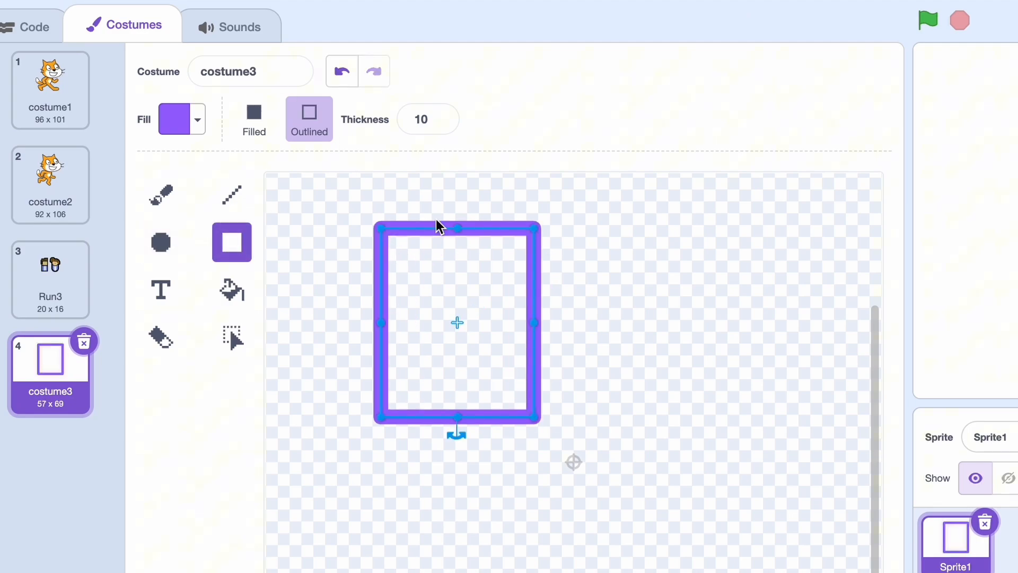
pyautogui.click(253, 119)
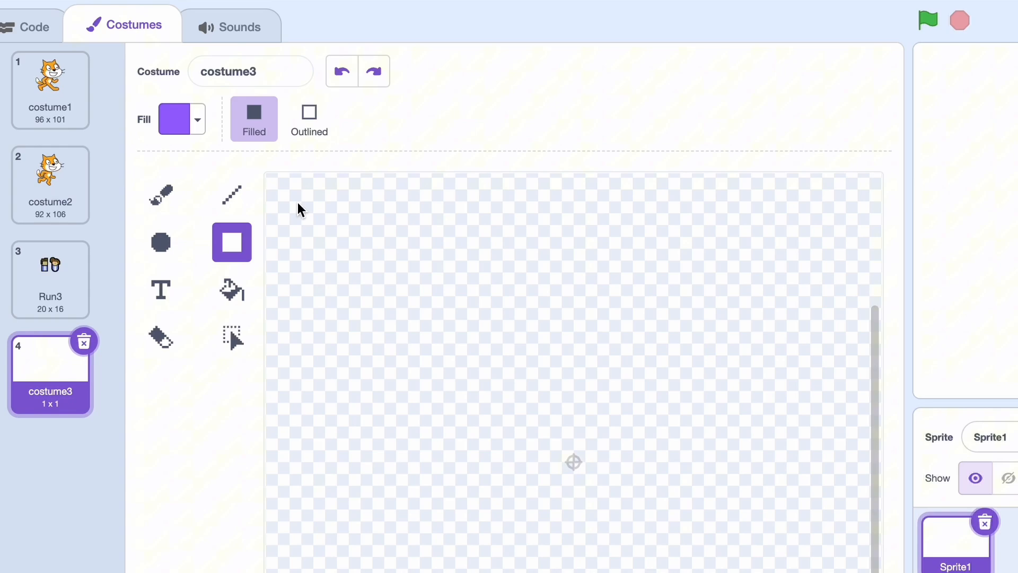
pyautogui.moveTo(376, 213)
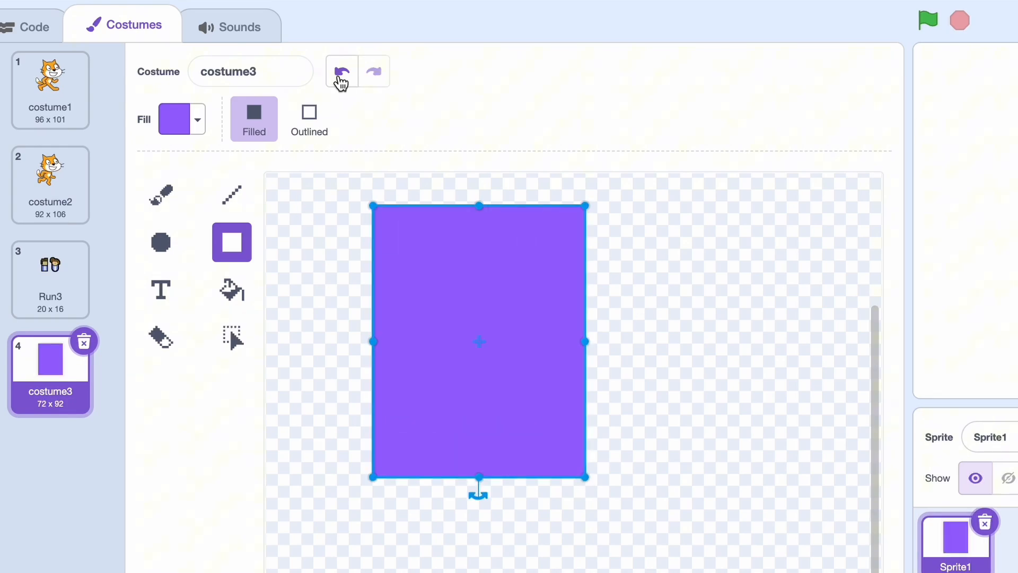
pyautogui.click(341, 71)
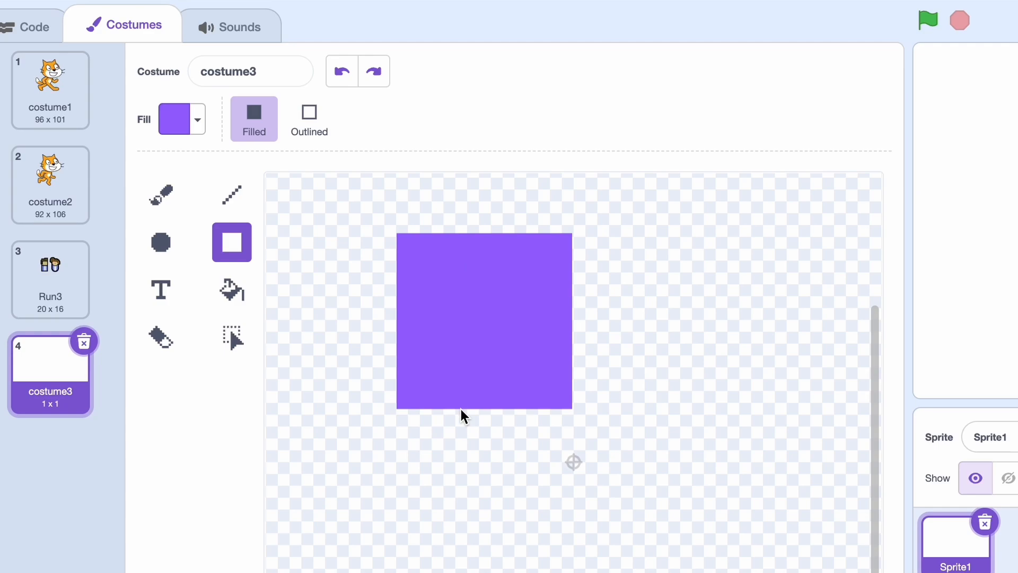
pyautogui.click(160, 243)
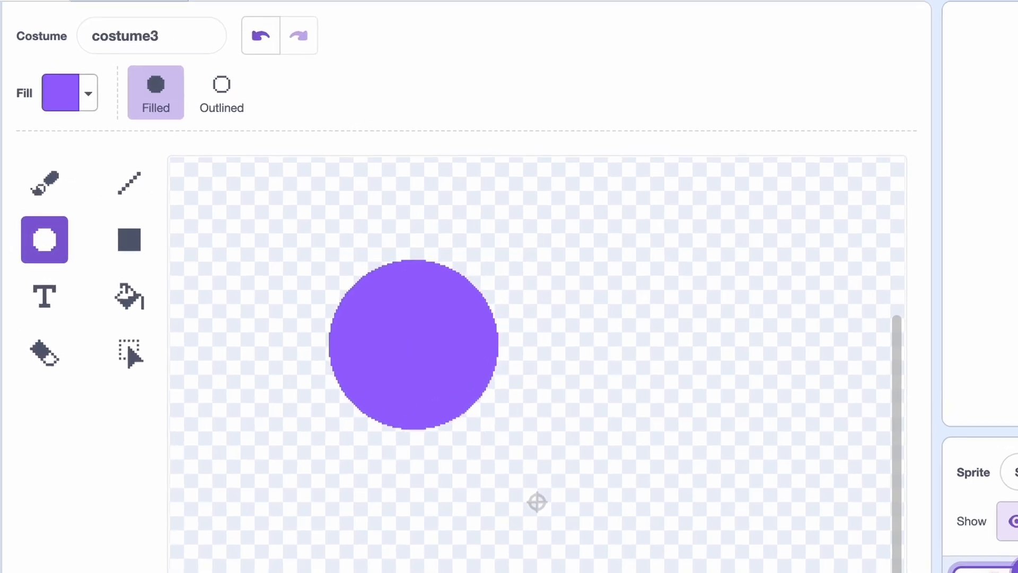
pyautogui.moveTo(399, 224)
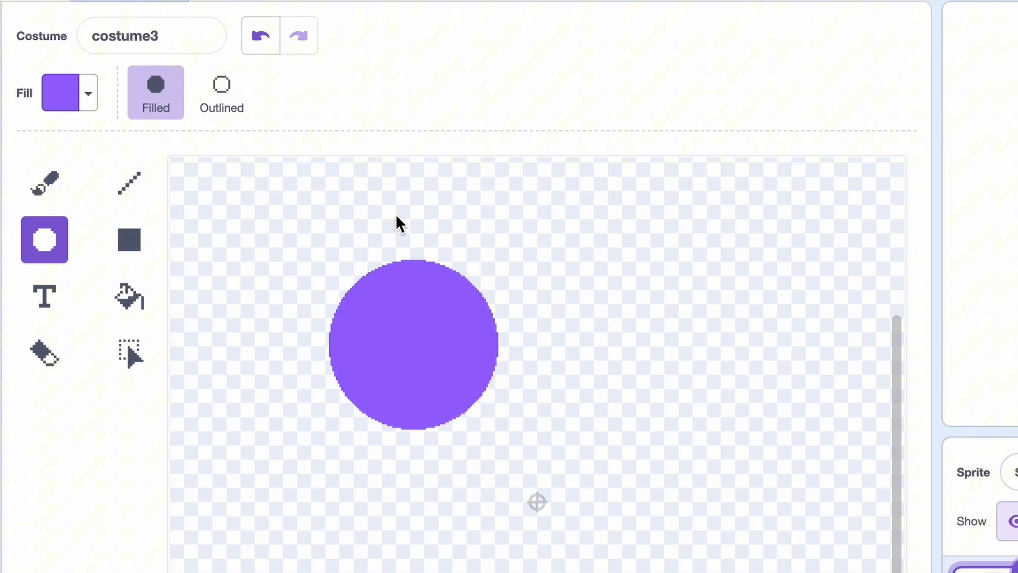
# Step: Write 'subscribe' in purple Sans Serif text below the filled circle
pyautogui.click(44, 296)
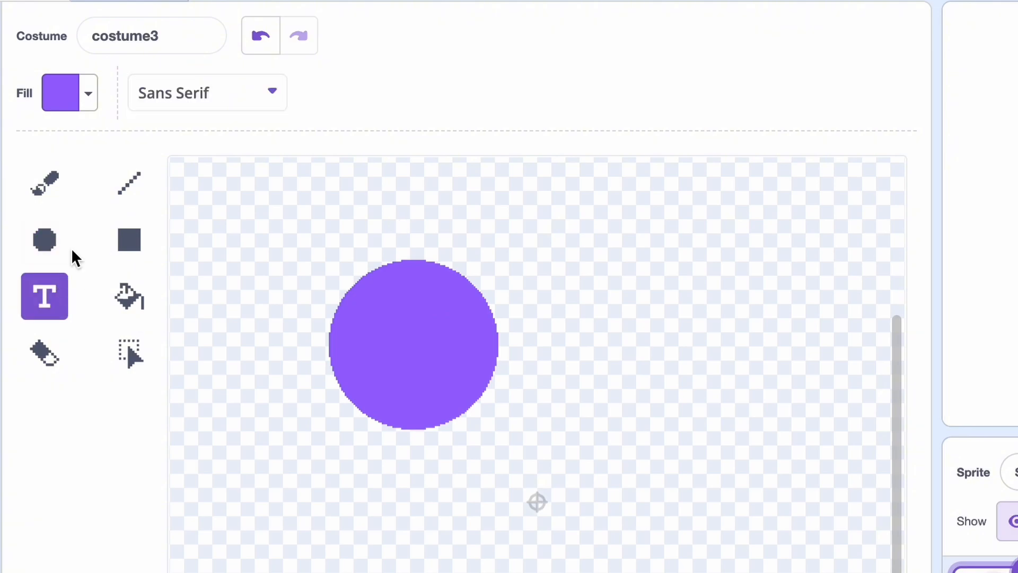
pyautogui.click(206, 92)
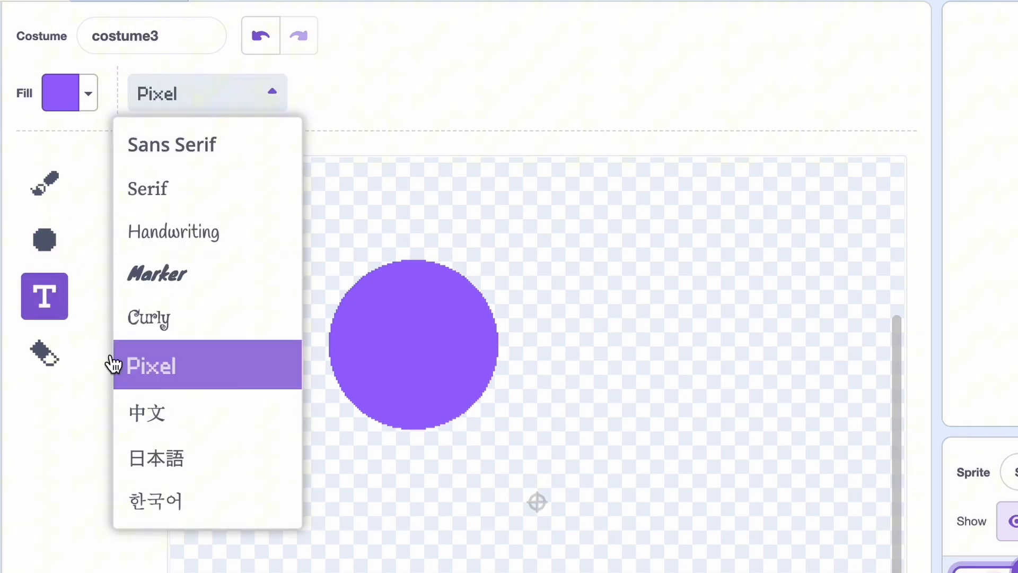
pyautogui.click(172, 144)
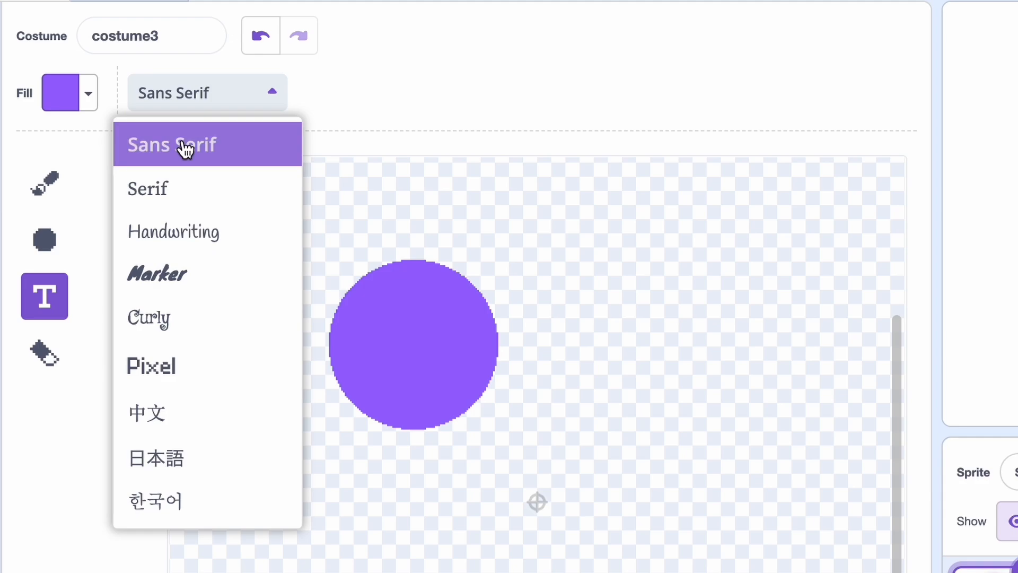
pyautogui.click(188, 144)
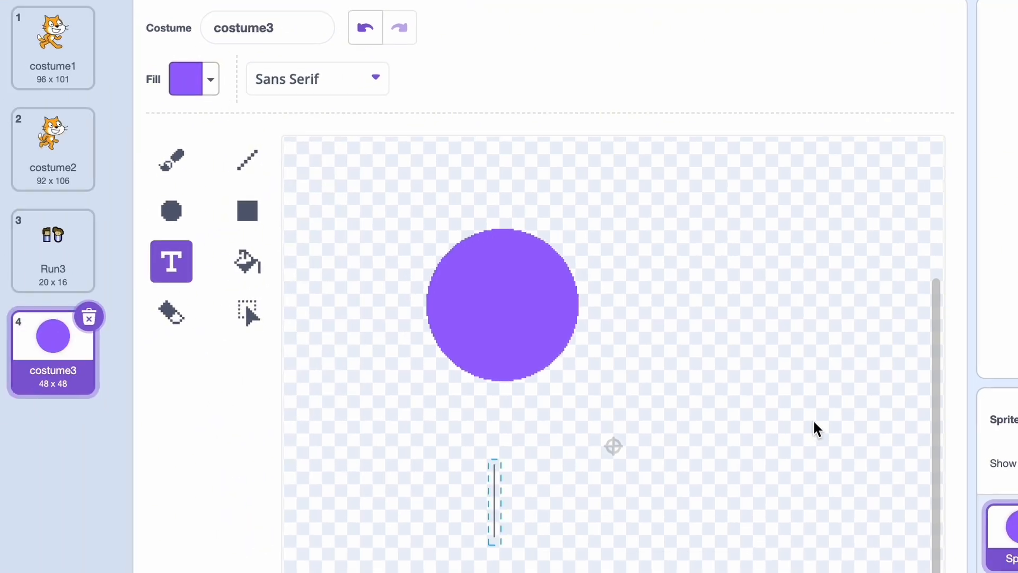
pyautogui.write('subscribe')
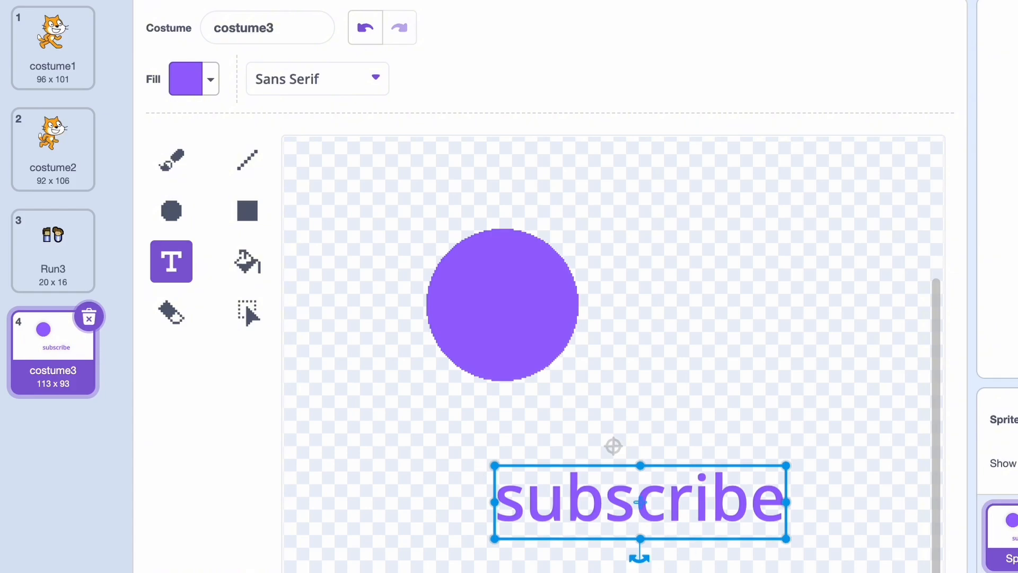
pyautogui.click(549, 547)
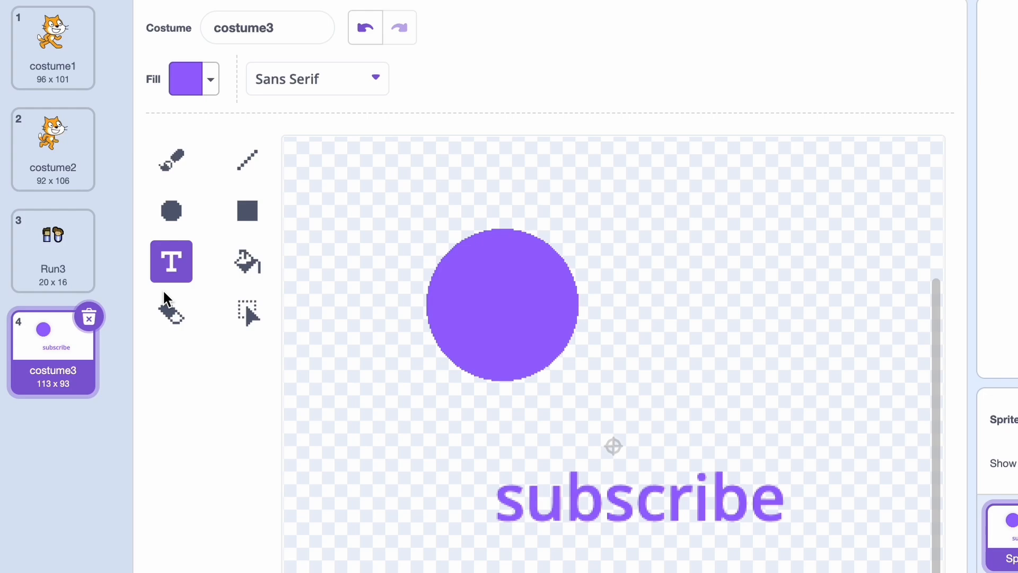
# Step: Erase the subscribe text, fill the circle red, cut out a slice, then delete the pieces
pyautogui.click(170, 312)
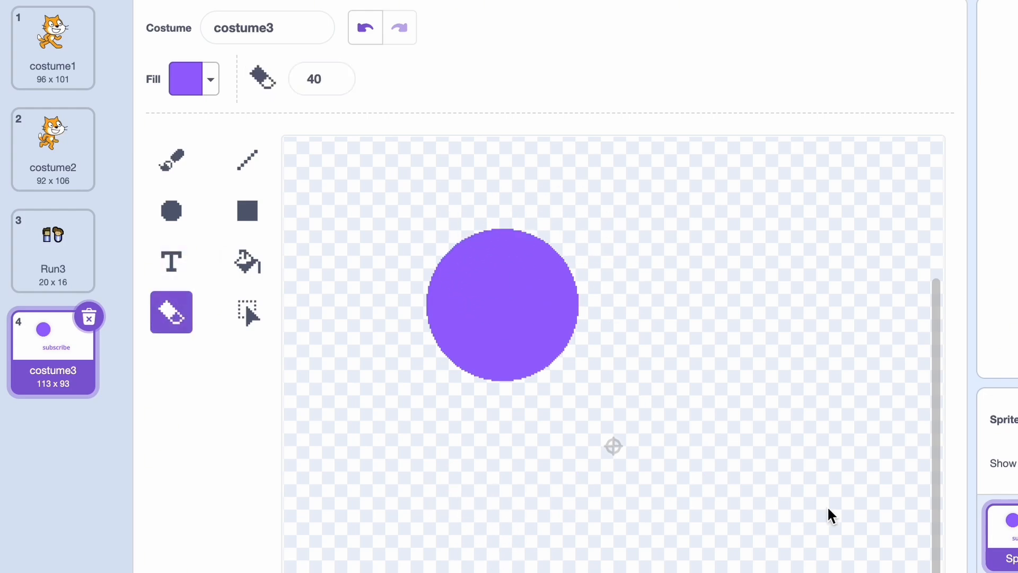
pyautogui.click(310, 339)
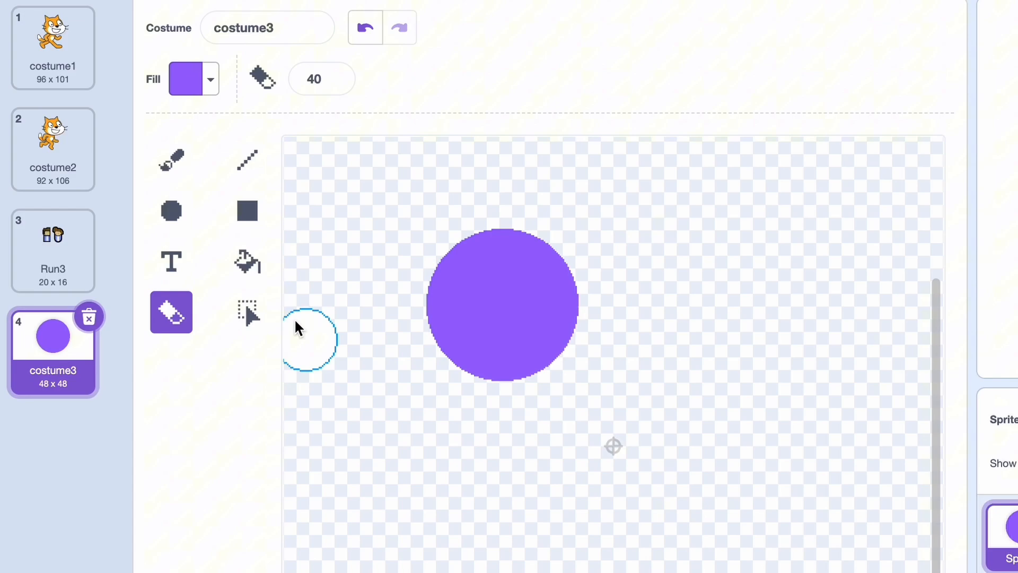
pyautogui.click(193, 78)
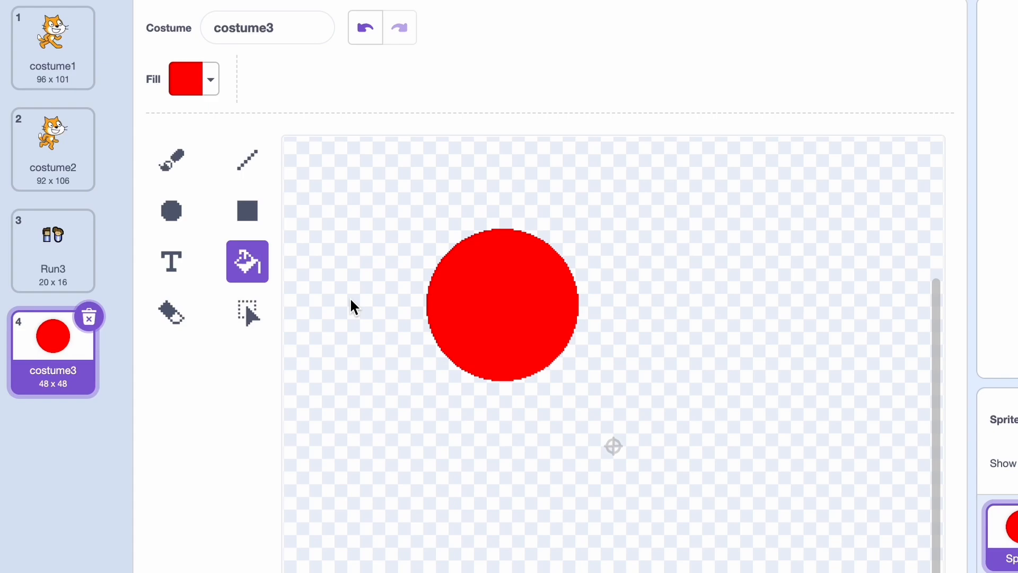
pyautogui.click(247, 311)
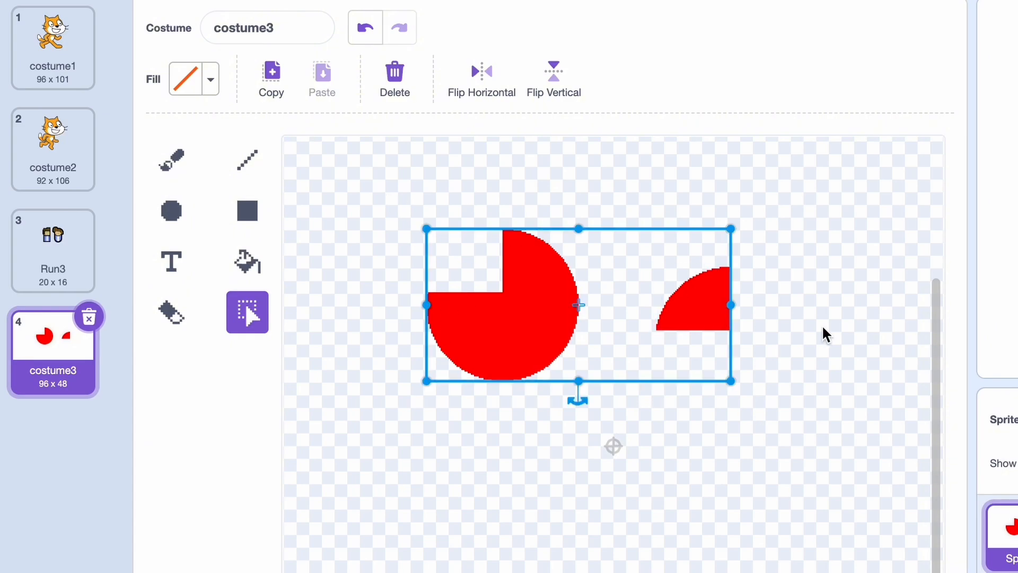
pyautogui.click(383, 219)
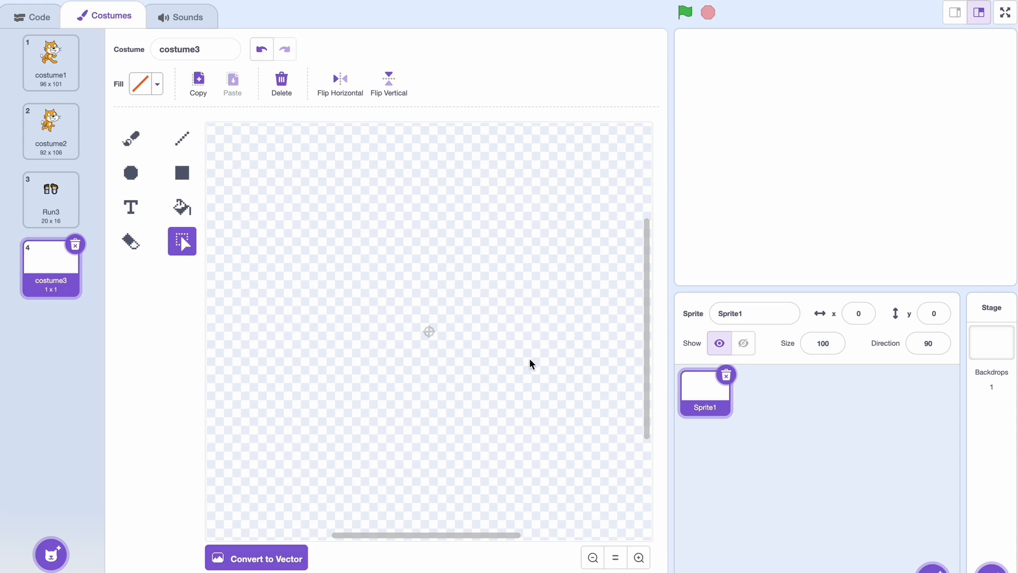
# Step: Draw a purple vector circle, toggle to bitmap and back, and reshape its points into a bow-tie
pyautogui.click(255, 557)
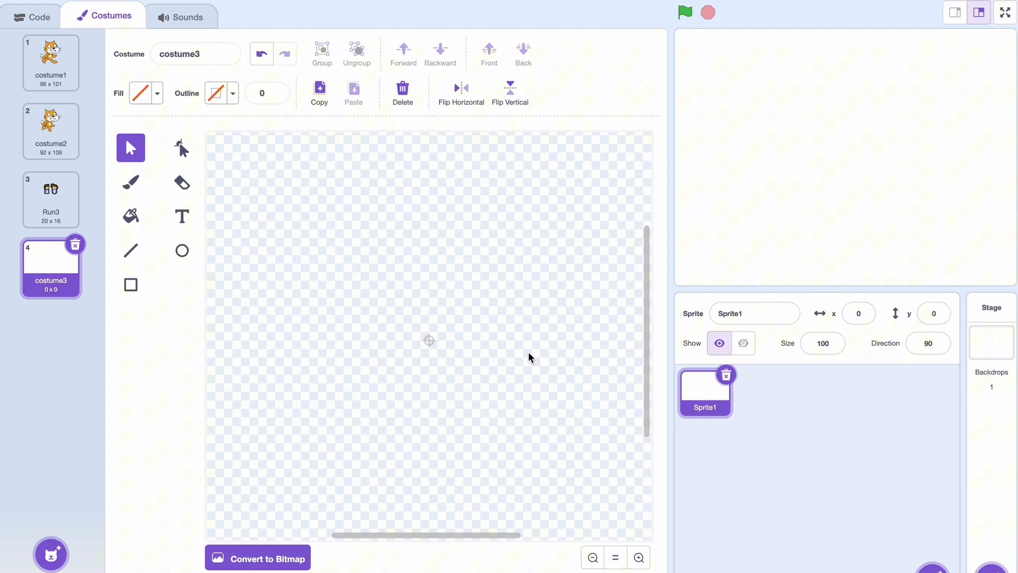
pyautogui.click(182, 251)
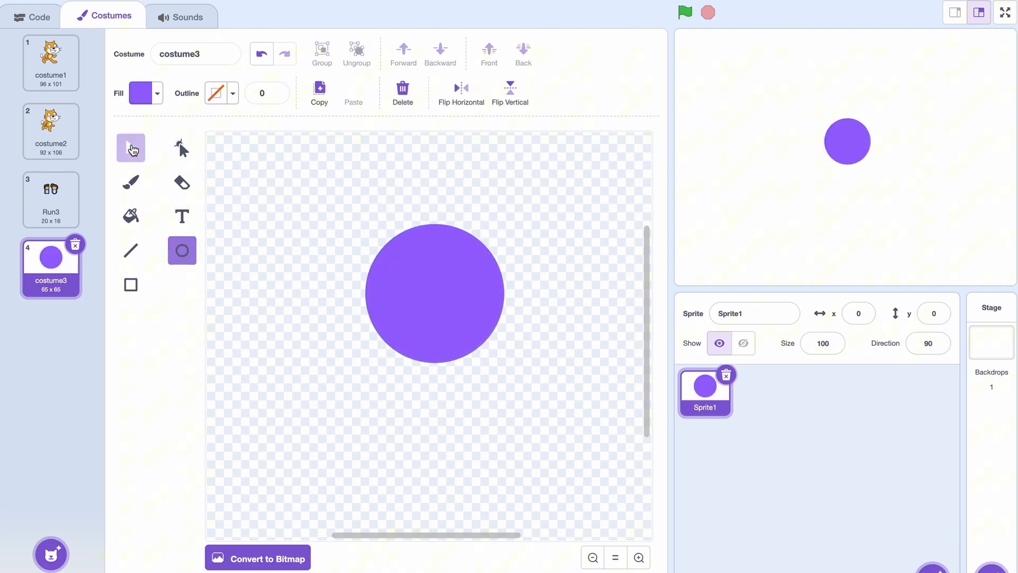
pyautogui.click(130, 148)
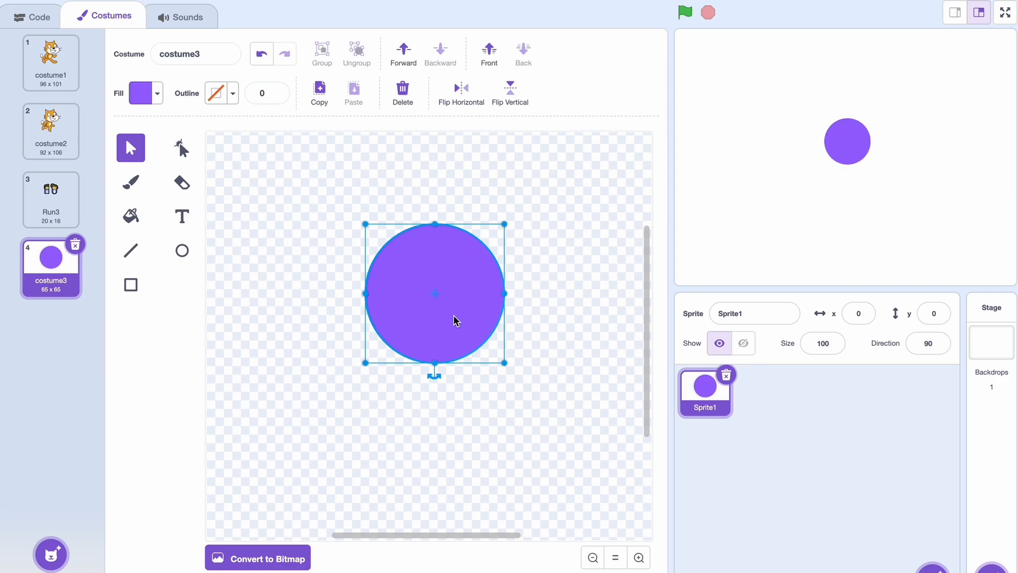
pyautogui.click(182, 148)
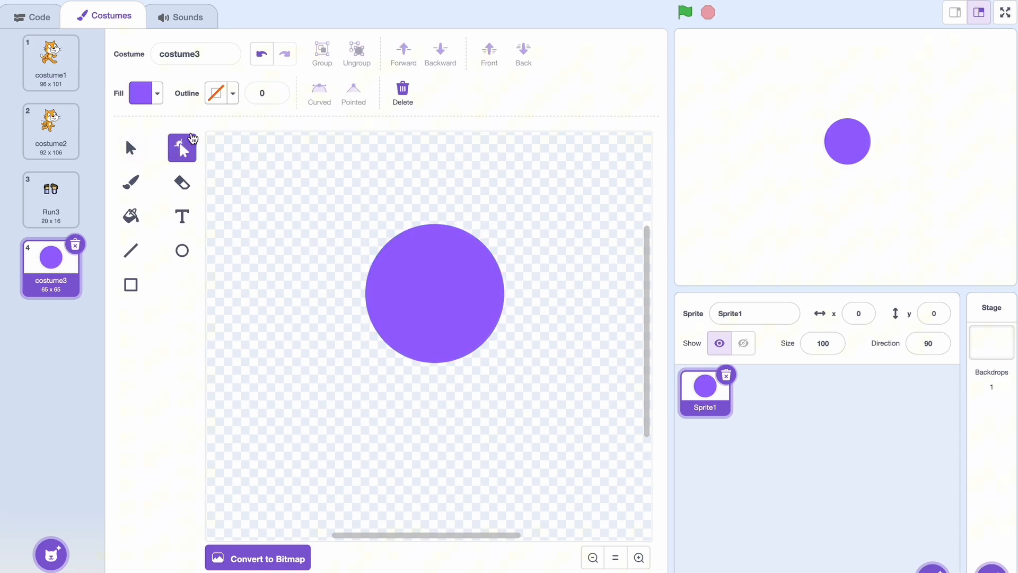
pyautogui.click(257, 558)
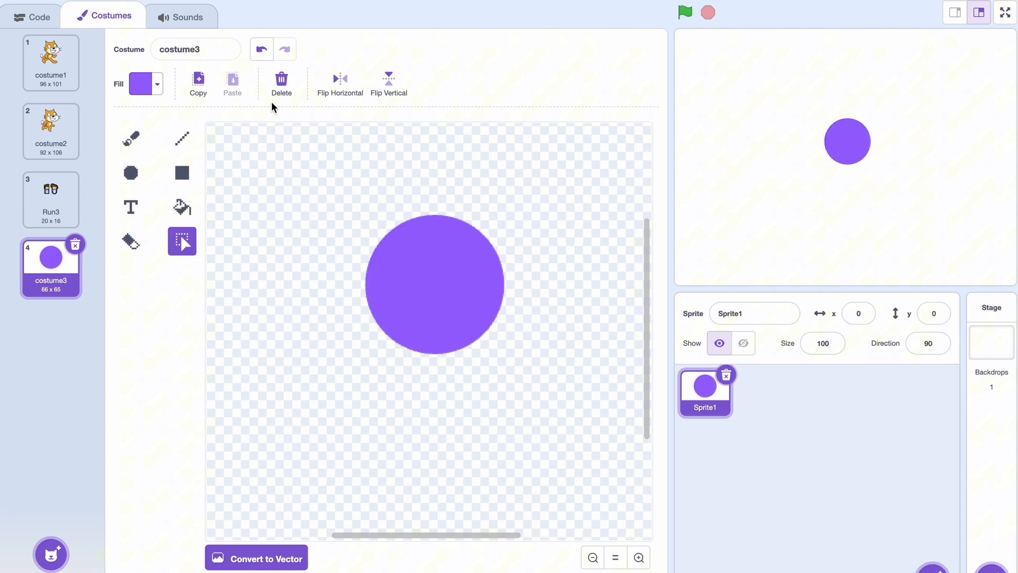
pyautogui.click(255, 558)
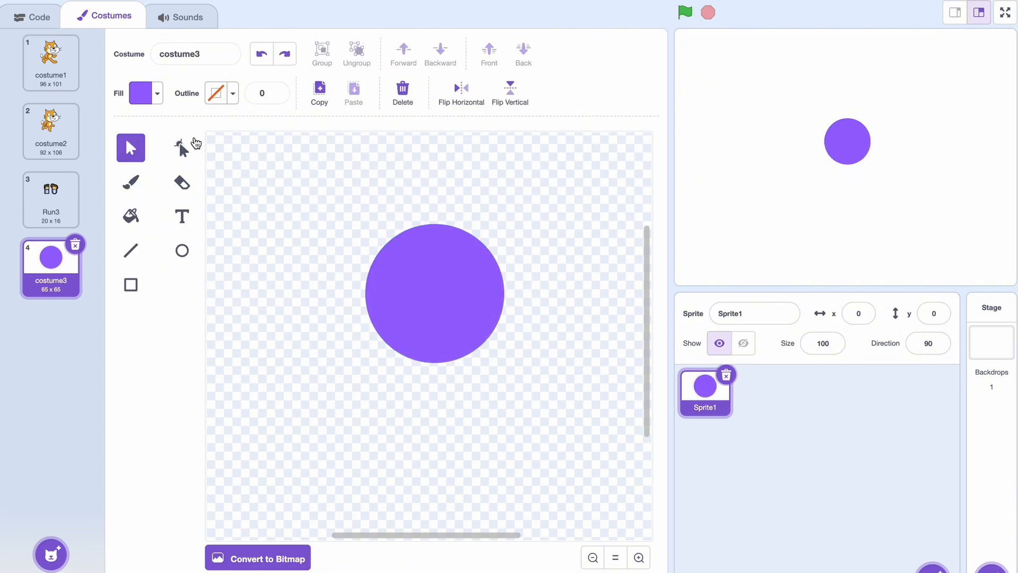
pyautogui.click(182, 147)
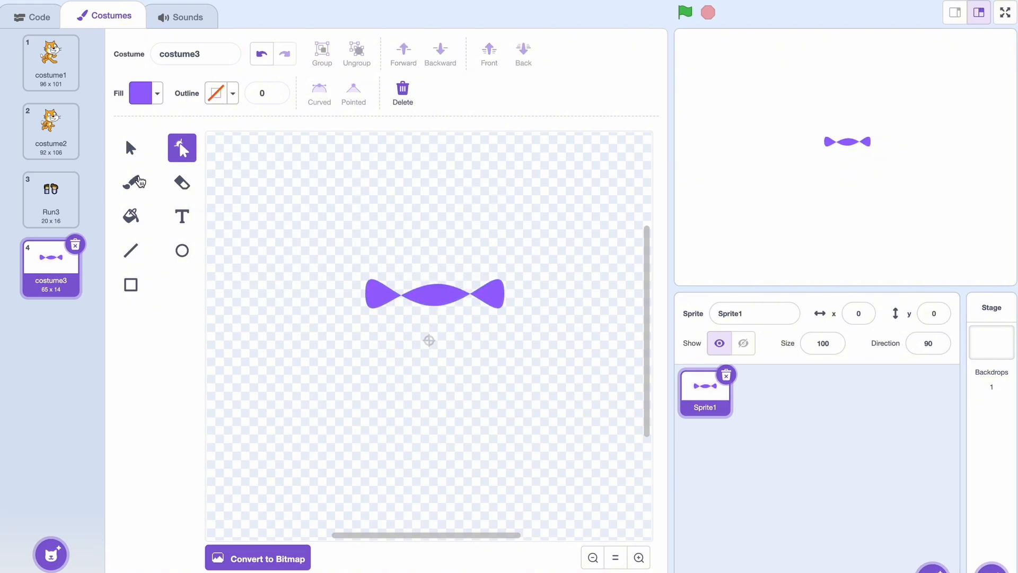
# Step: Remove the bow-tie and a short purple brush stroke, leaving costume3 blank with Fill selected
pyautogui.click(131, 182)
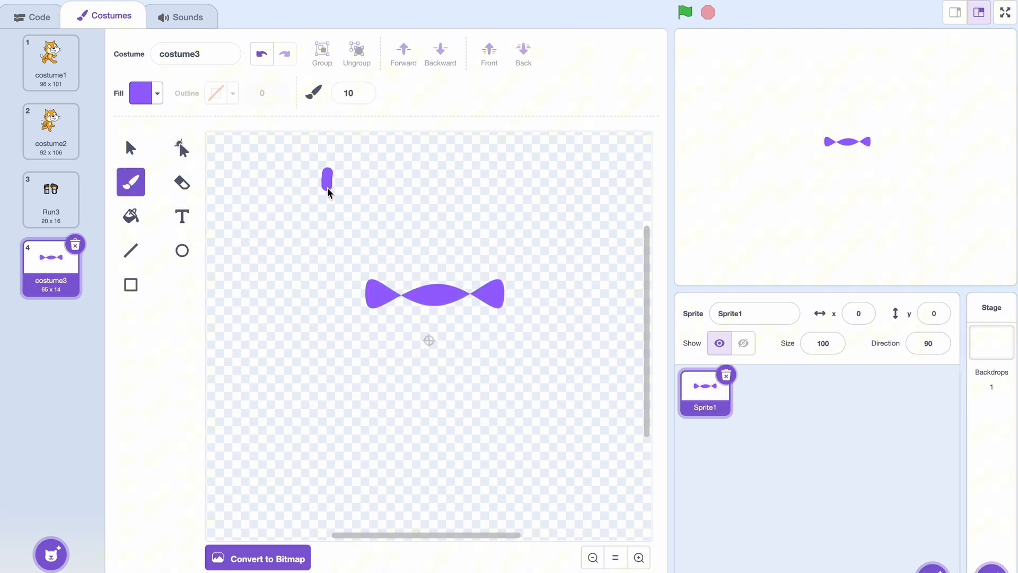
pyautogui.click(182, 182)
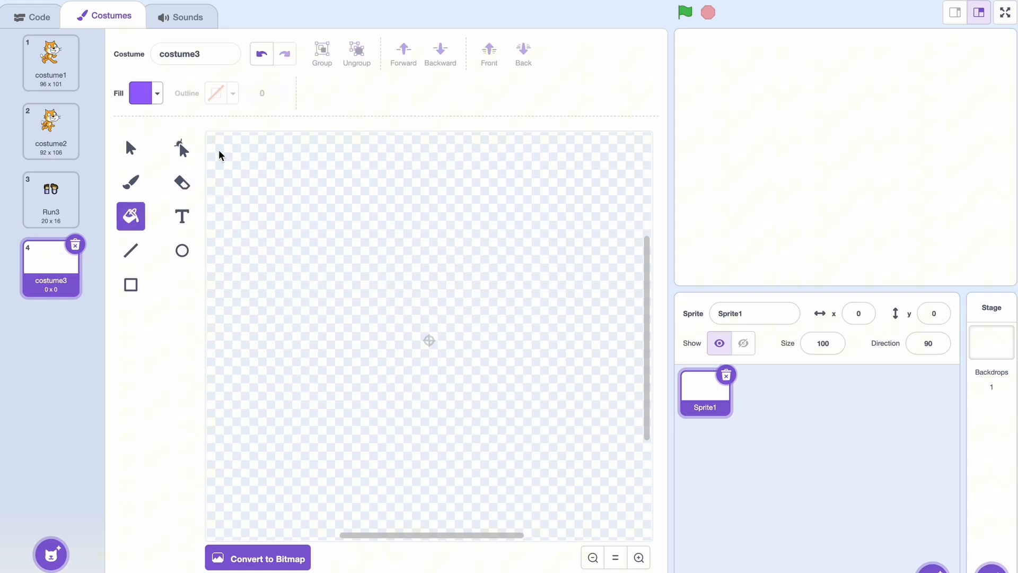
pyautogui.moveTo(156, 219)
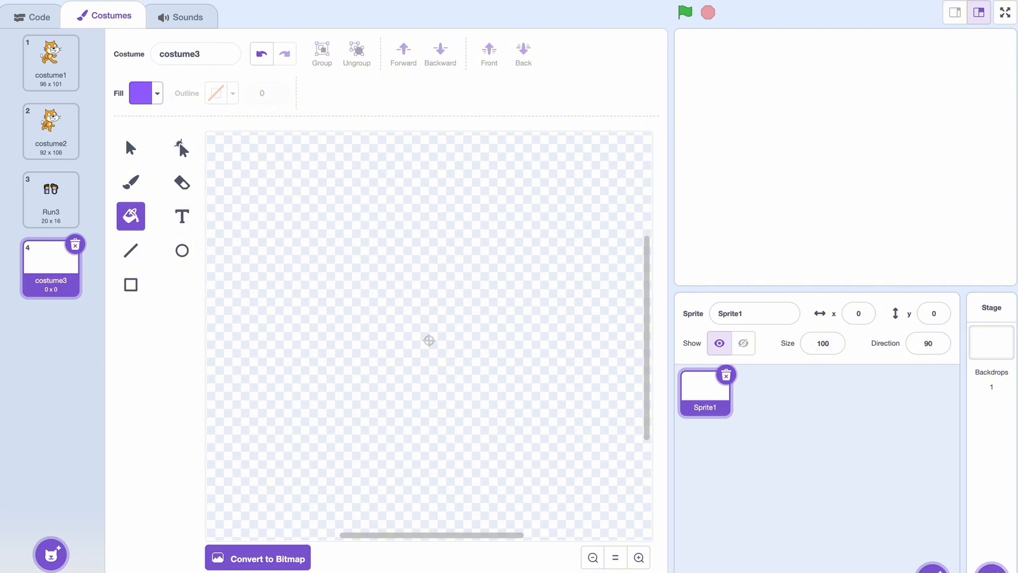
pyautogui.click(257, 557)
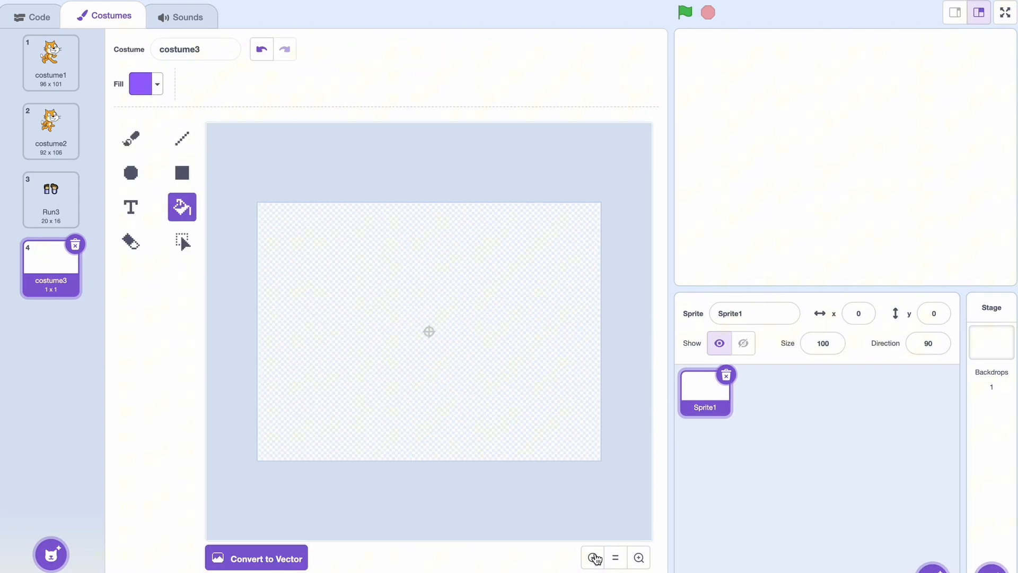
pyautogui.click(591, 558)
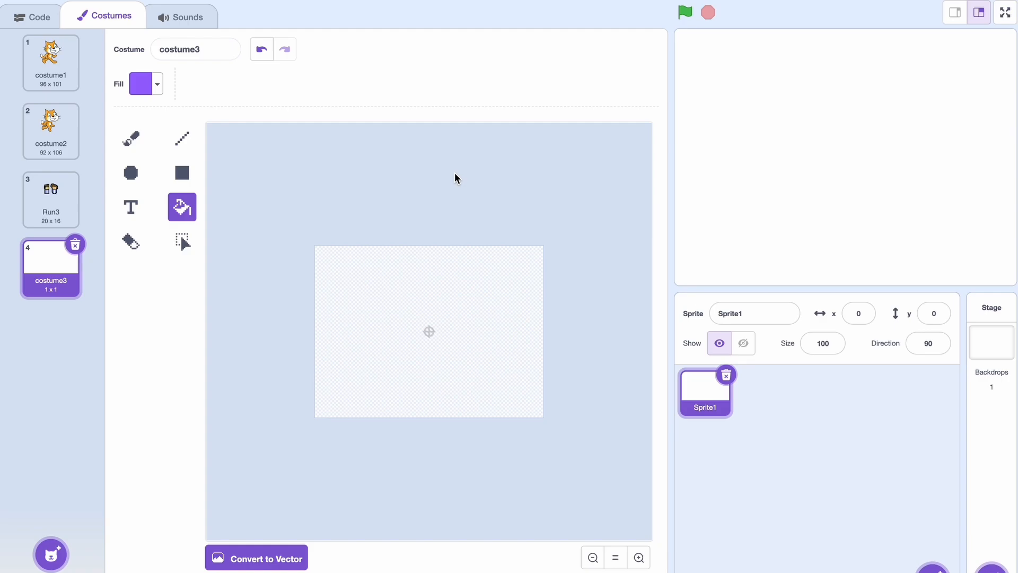
pyautogui.click(261, 49)
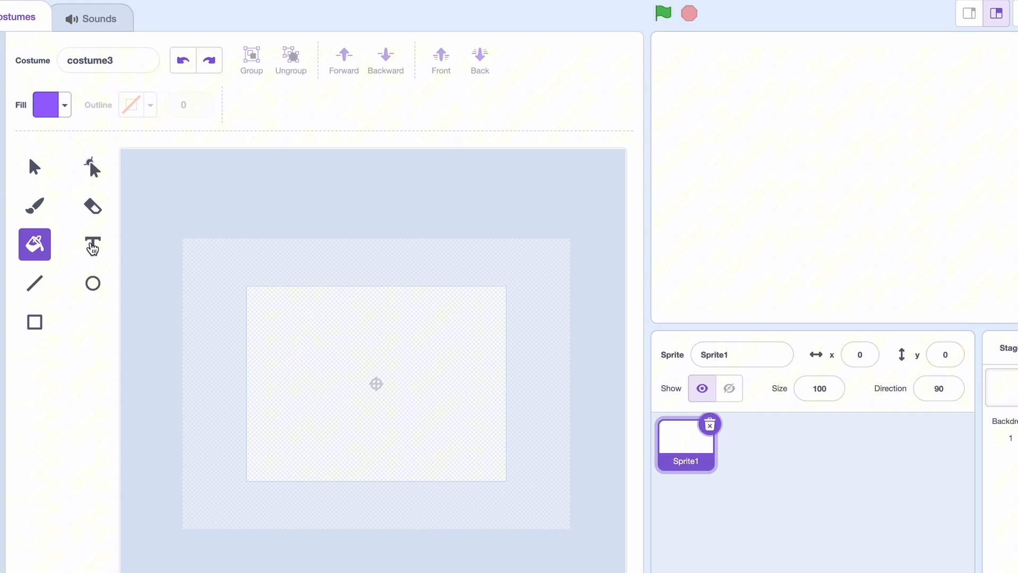
pyautogui.click(92, 244)
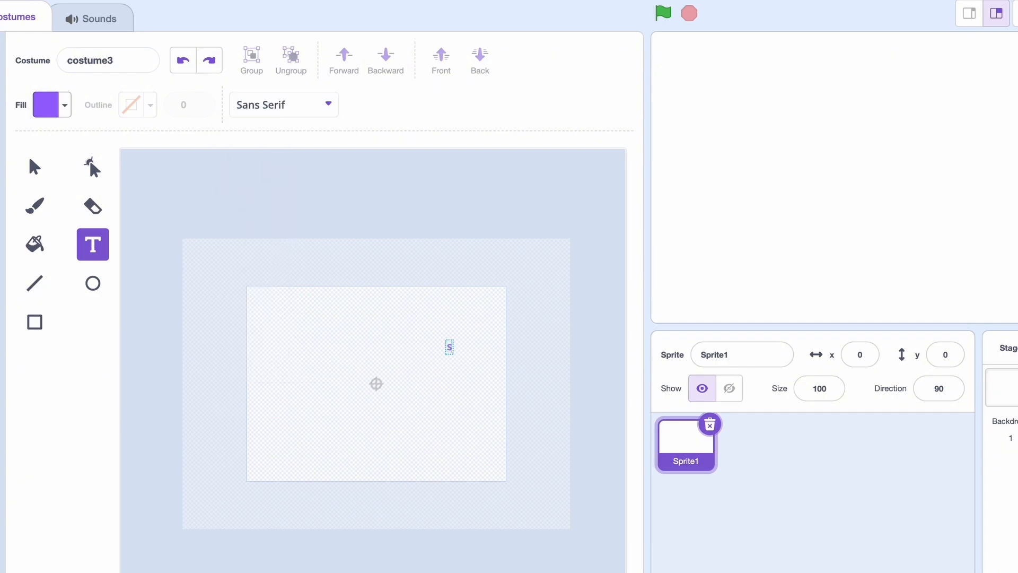
pyautogui.write('ub')
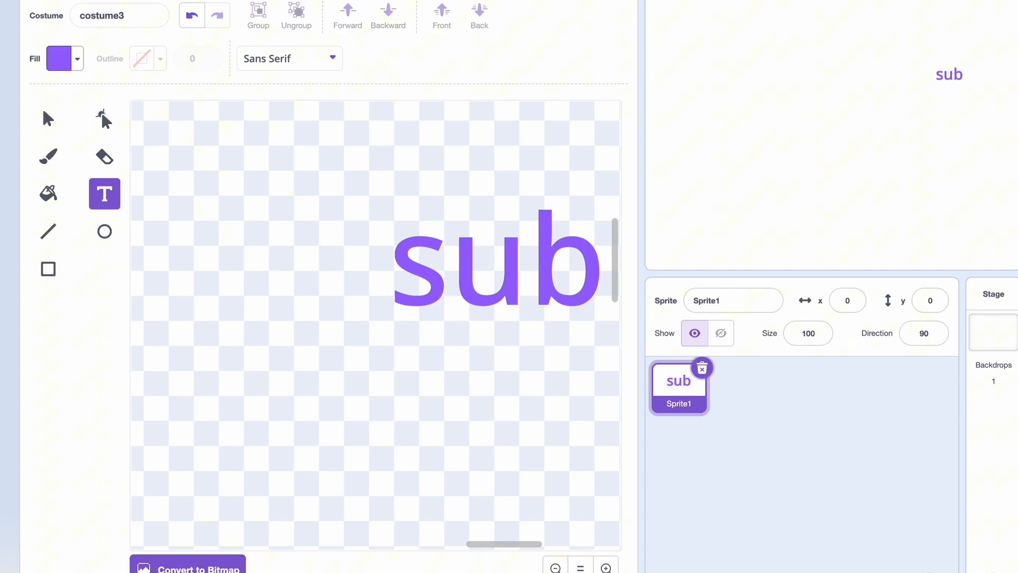
pyautogui.click(556, 566)
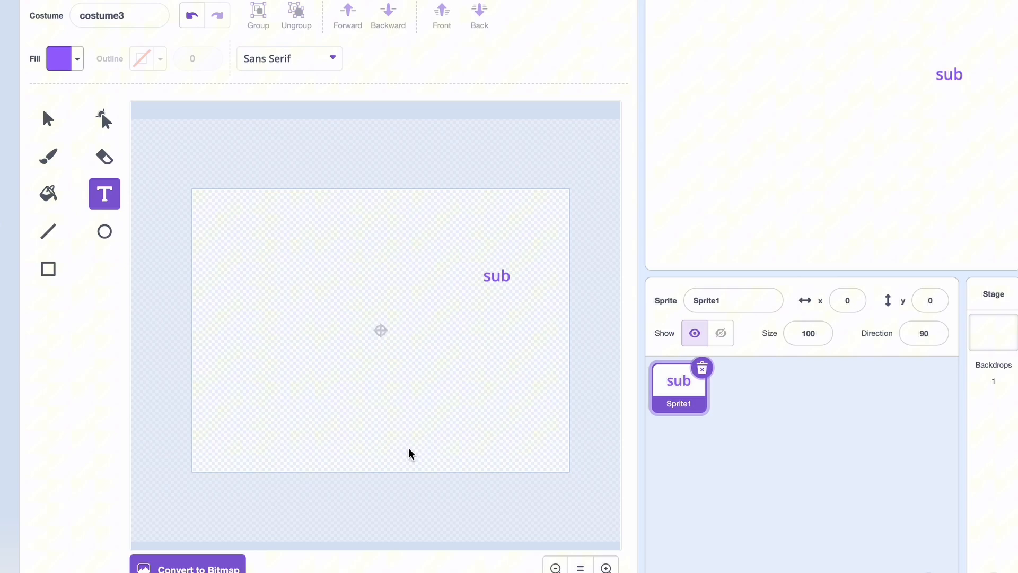
pyautogui.moveTo(102, 122)
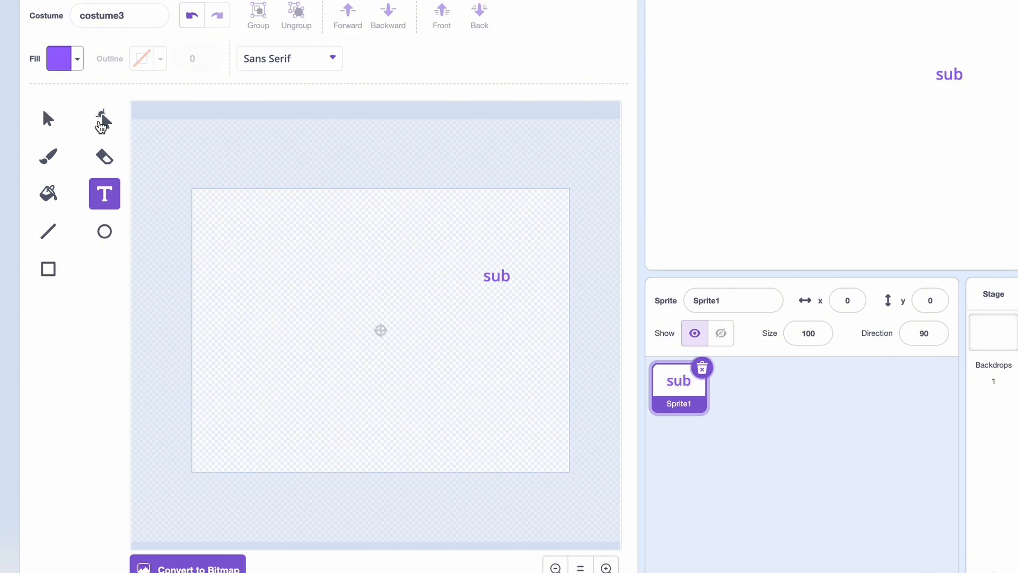
pyautogui.click(104, 118)
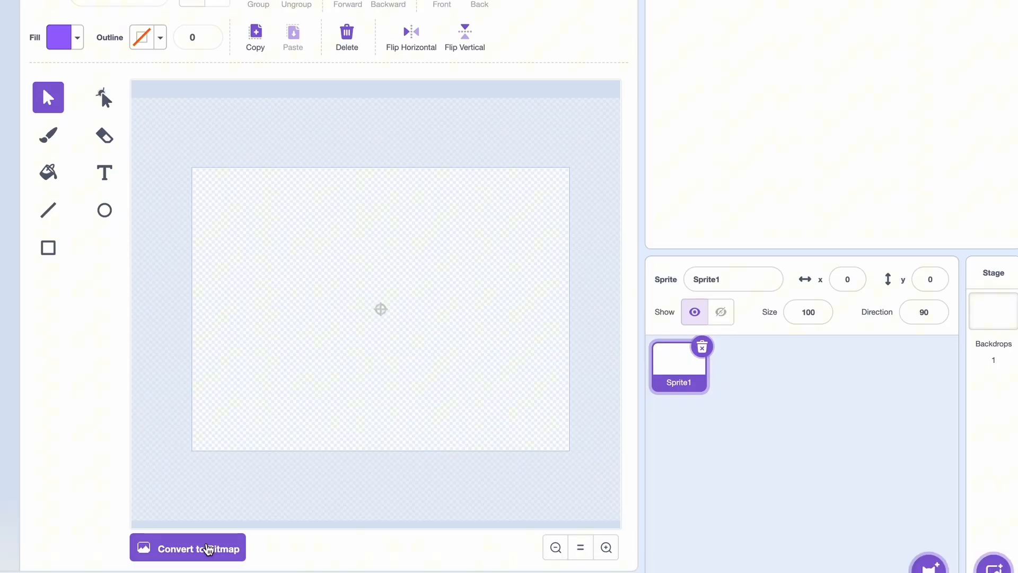
# Step: Convert costume3 to bitmap, zoom in twice, and dot a purple face with a size-1 brush
pyautogui.click(187, 547)
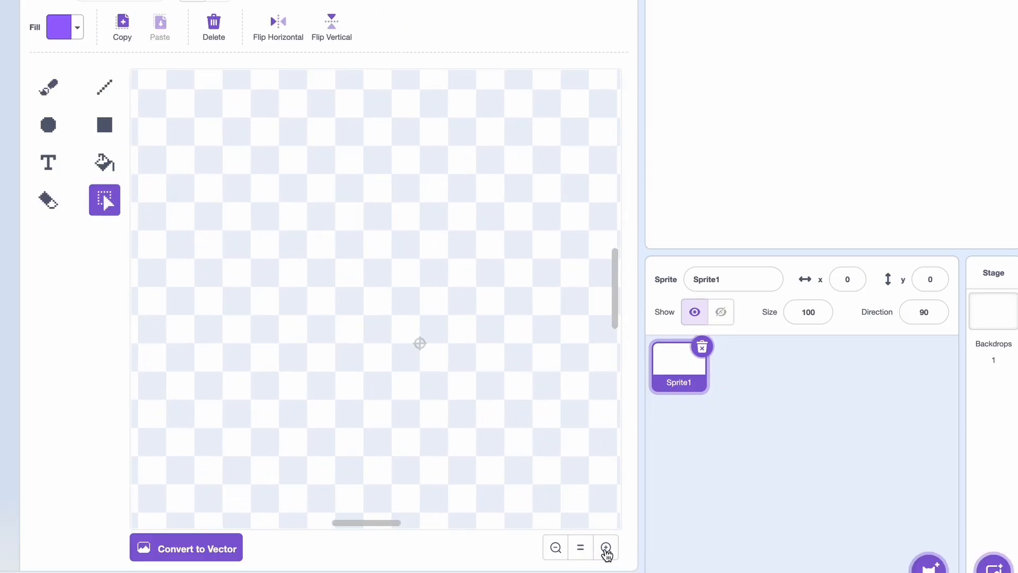
pyautogui.click(605, 548)
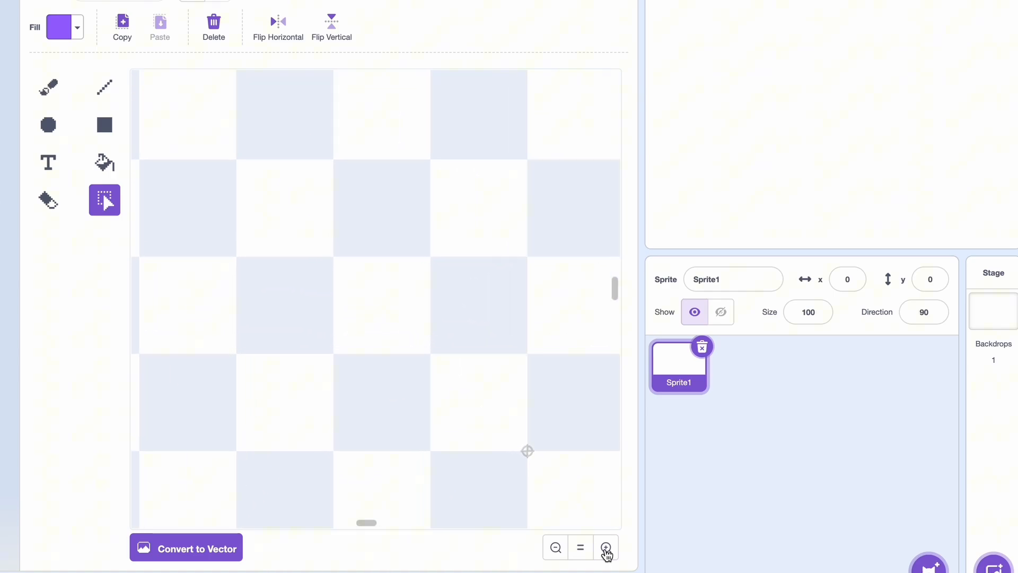
pyautogui.click(605, 547)
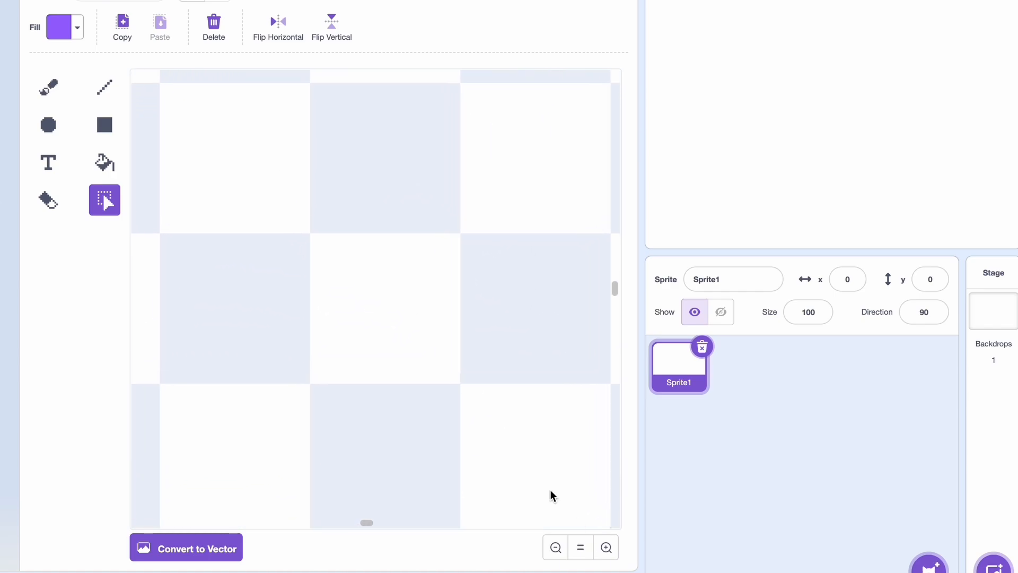
pyautogui.click(47, 88)
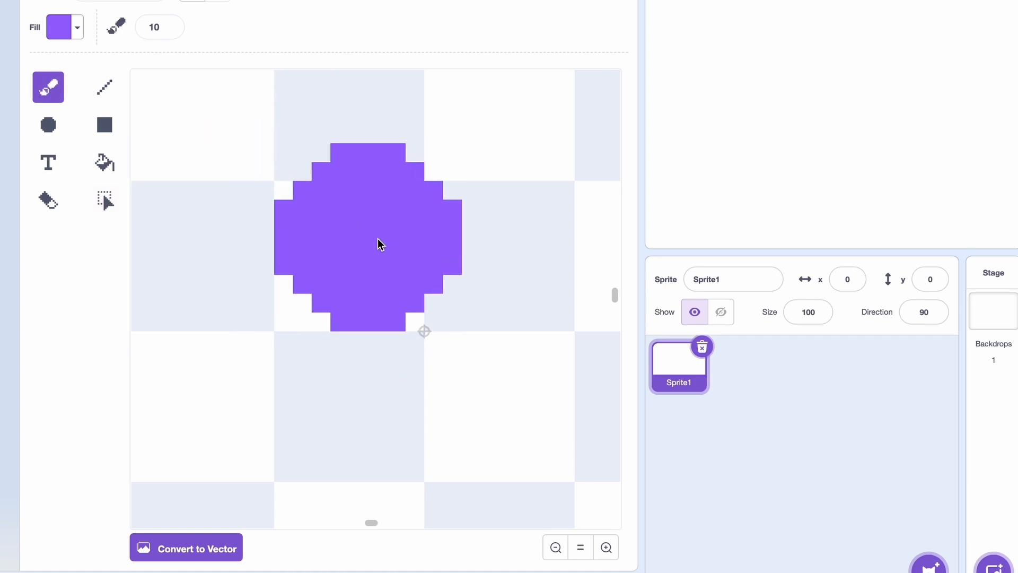
pyautogui.click(169, 31)
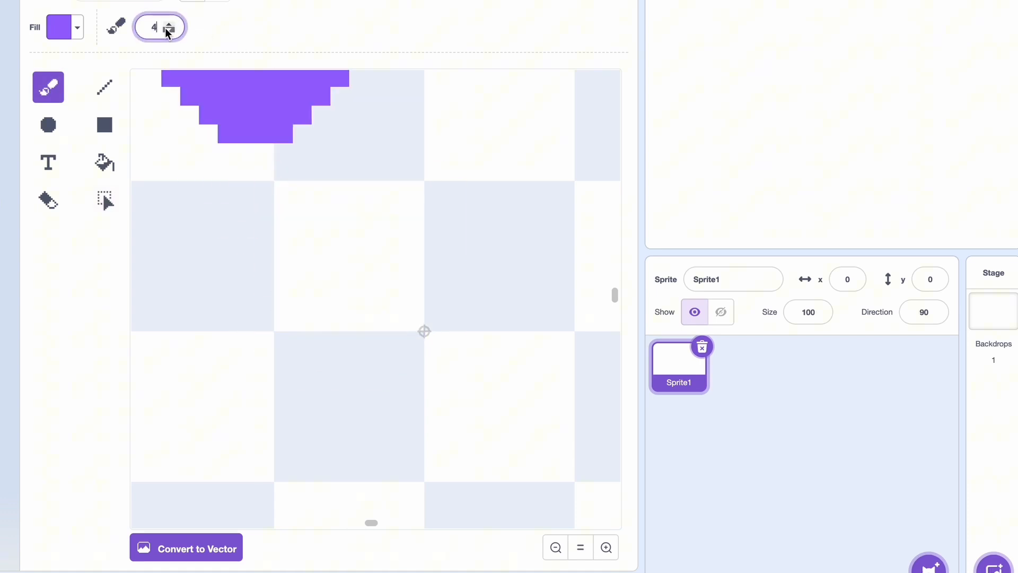
pyautogui.click(171, 31)
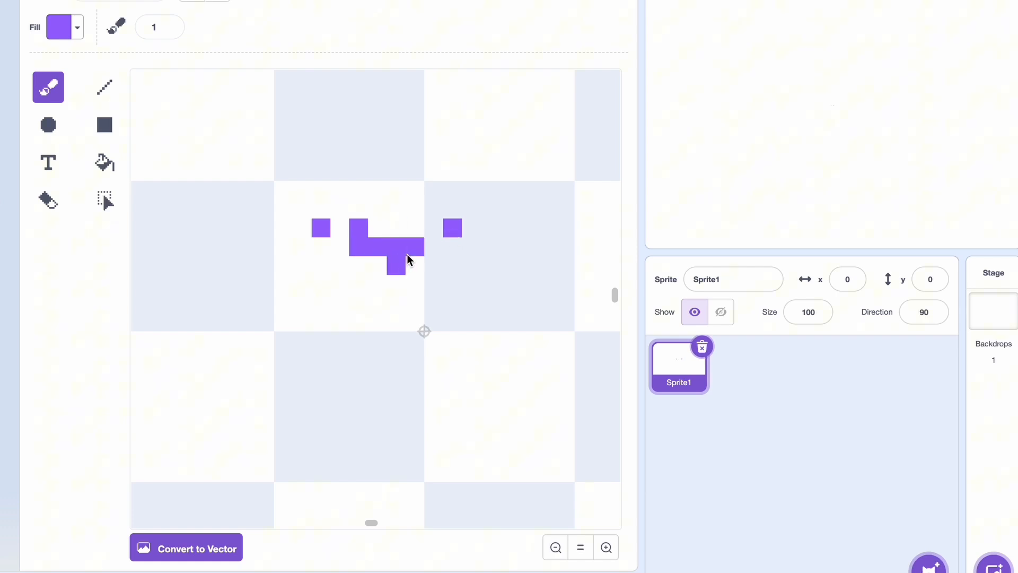
pyautogui.click(249, 455)
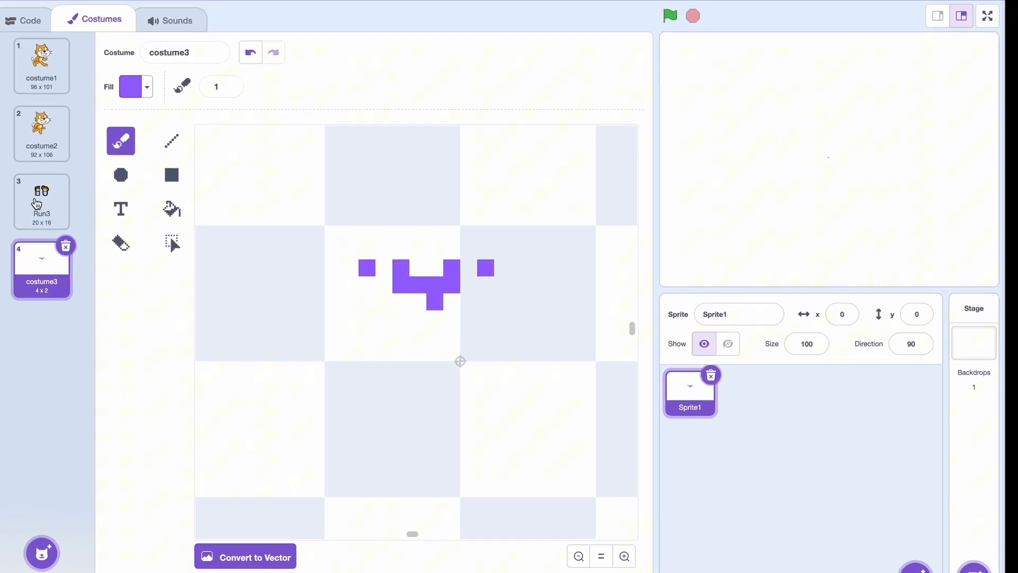
# Step: Open the Run3 costume at default zoom to compare the pixel-art boy with his cartoon version
pyautogui.click(41, 201)
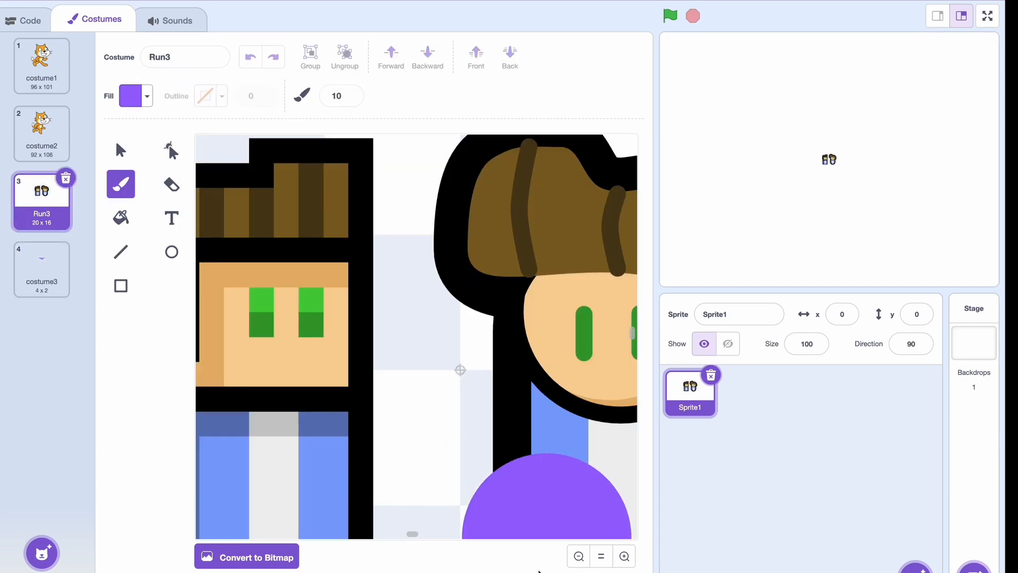
pyautogui.click(120, 150)
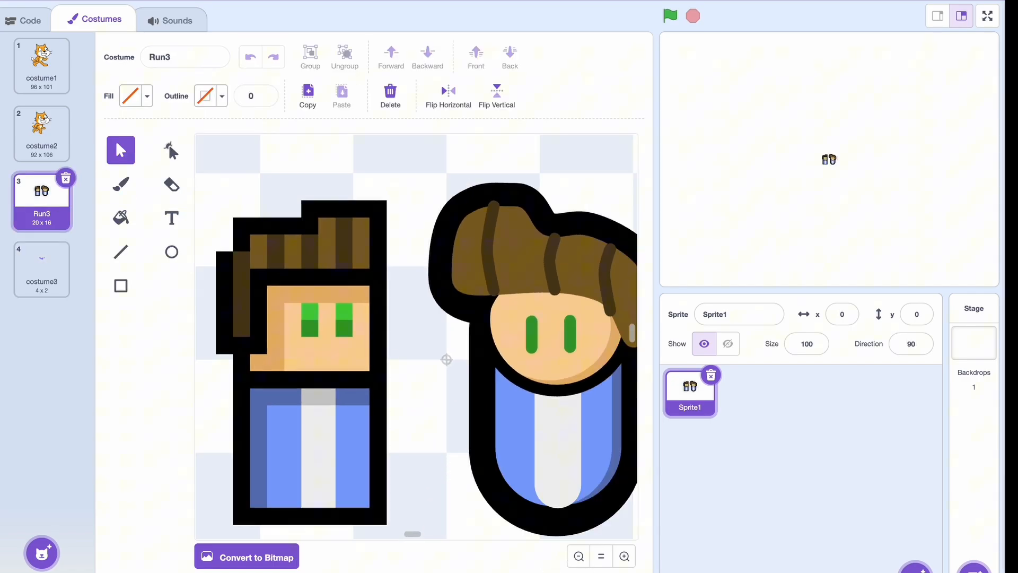
pyautogui.click(309, 357)
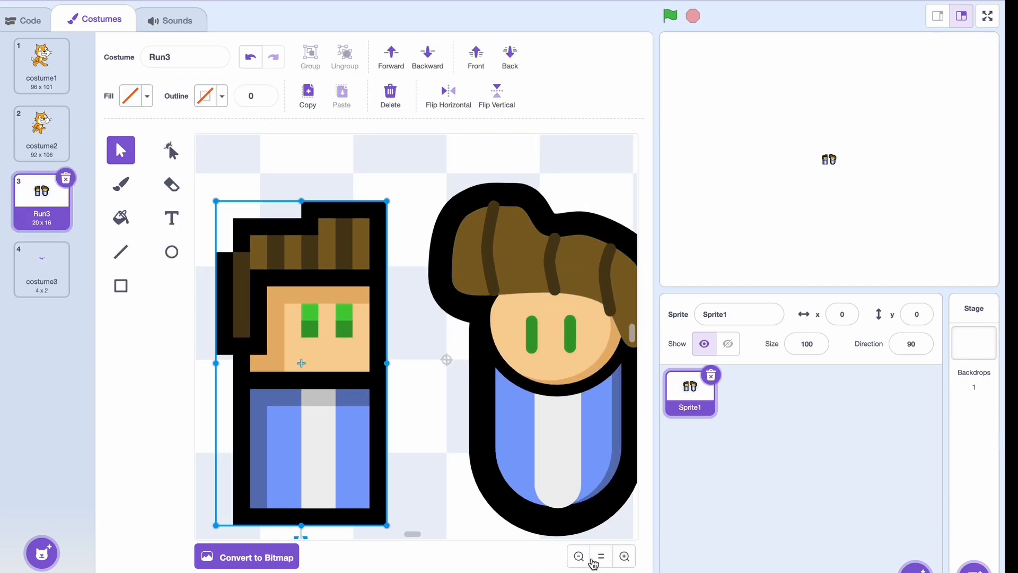
pyautogui.click(578, 556)
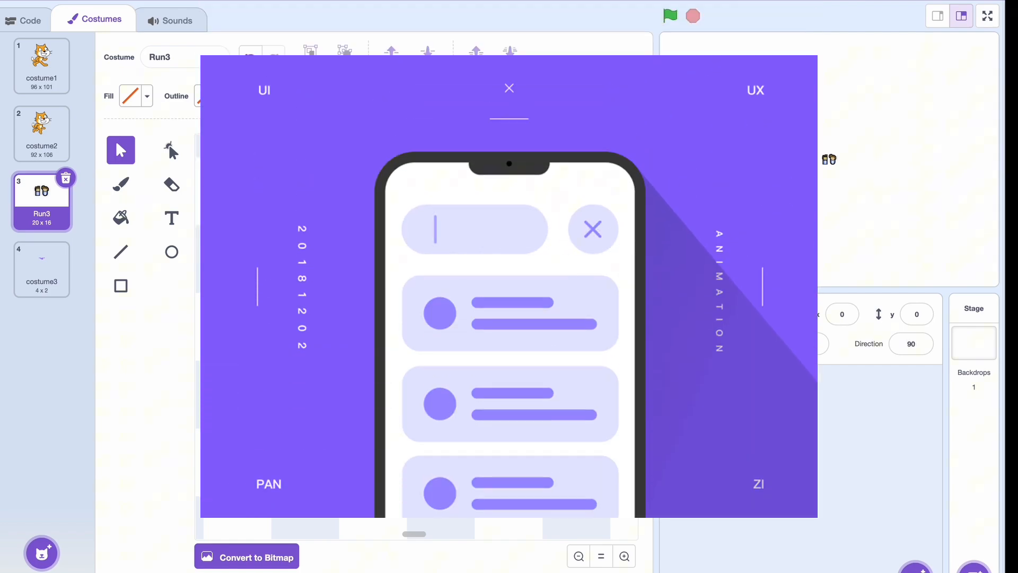
pyautogui.click(508, 88)
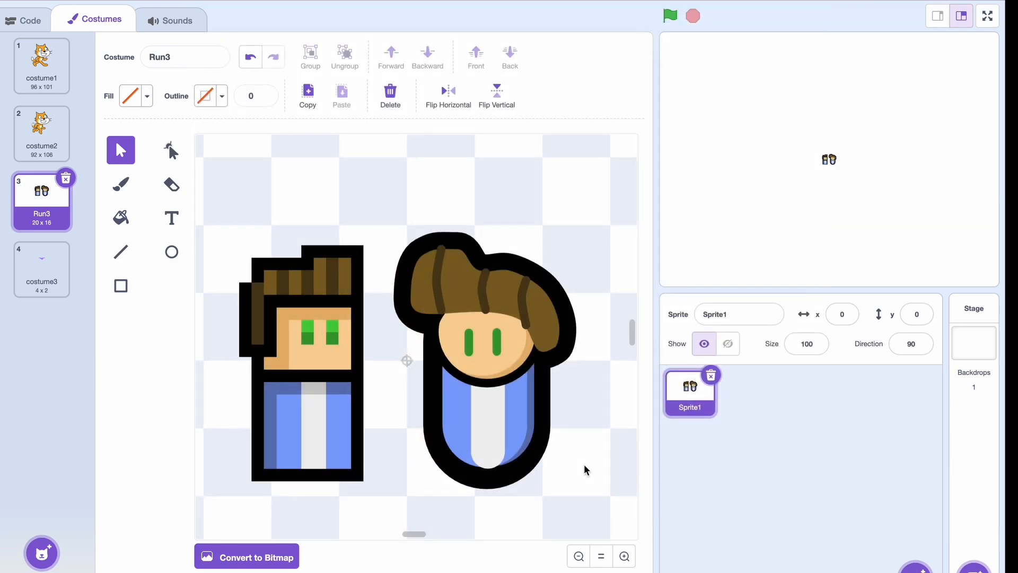